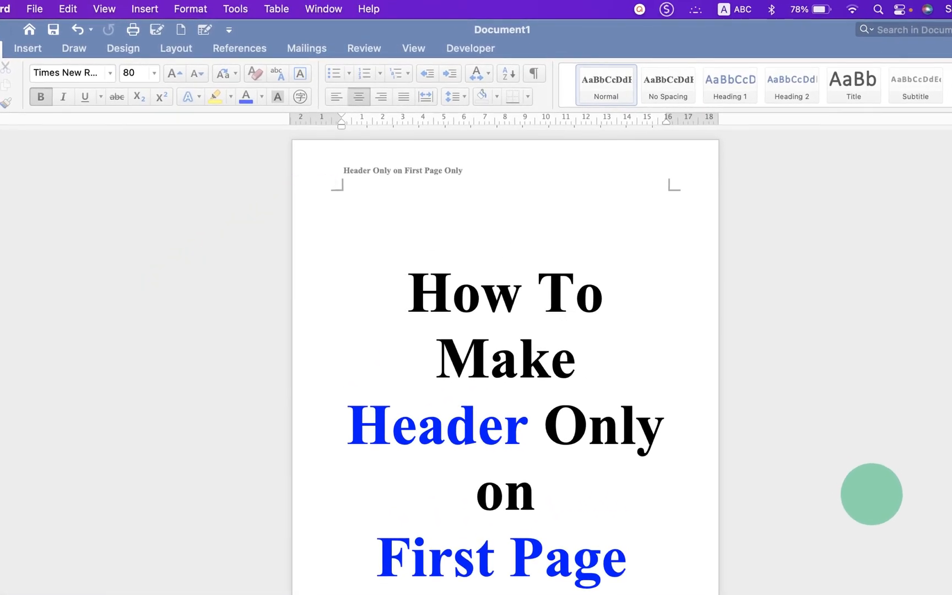
pyautogui.moveTo(875, 504)
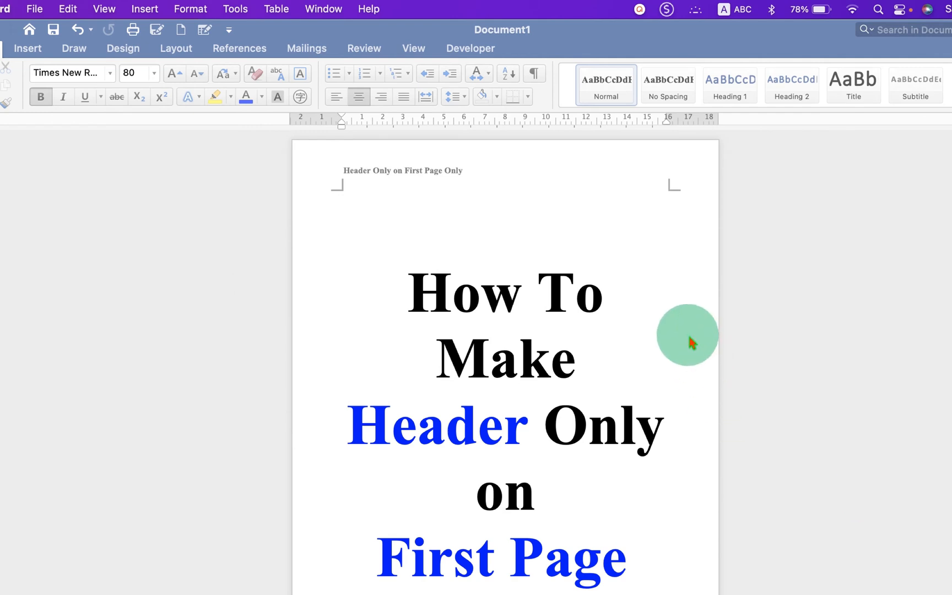
pyautogui.moveTo(528, 202)
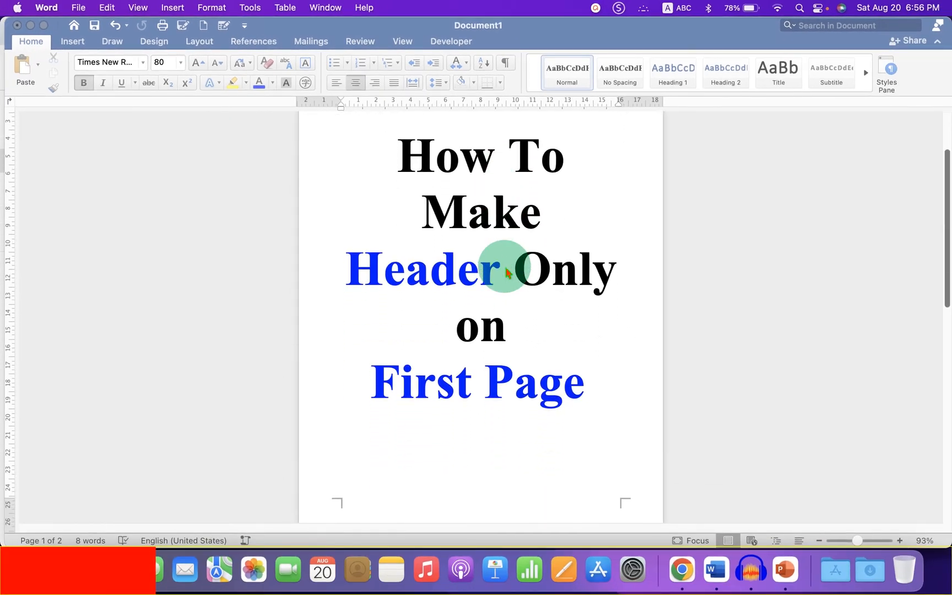
# Enter the header area and write 'Header only on First Page', then close header editing
pyautogui.scroll(-3)
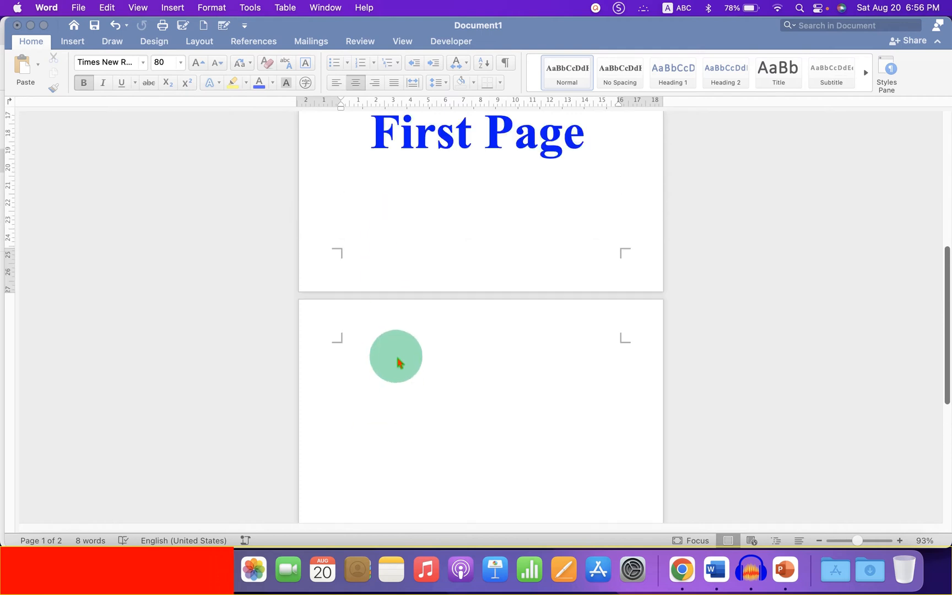
pyautogui.scroll(3)
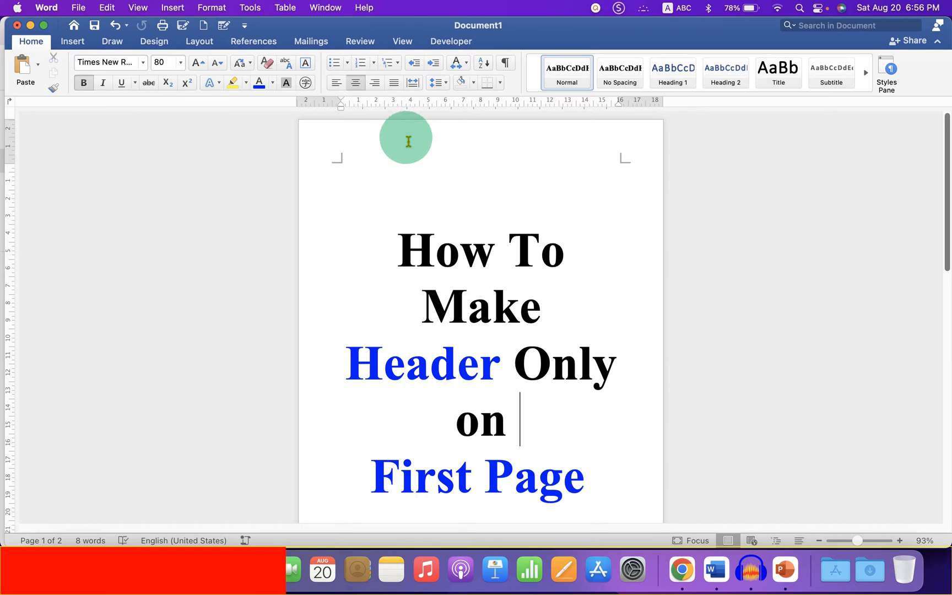
pyautogui.doubleClick(409, 139)
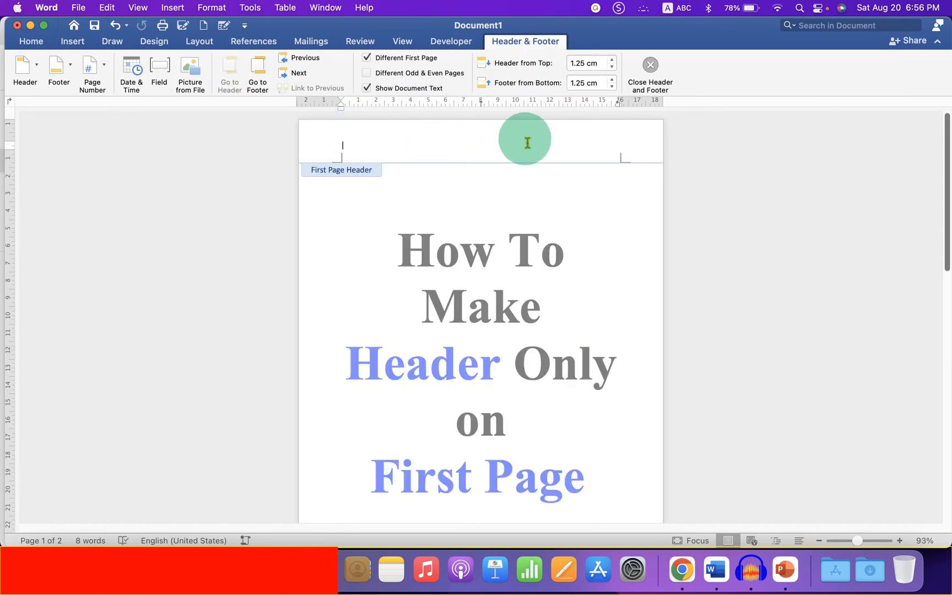
pyautogui.write('he')
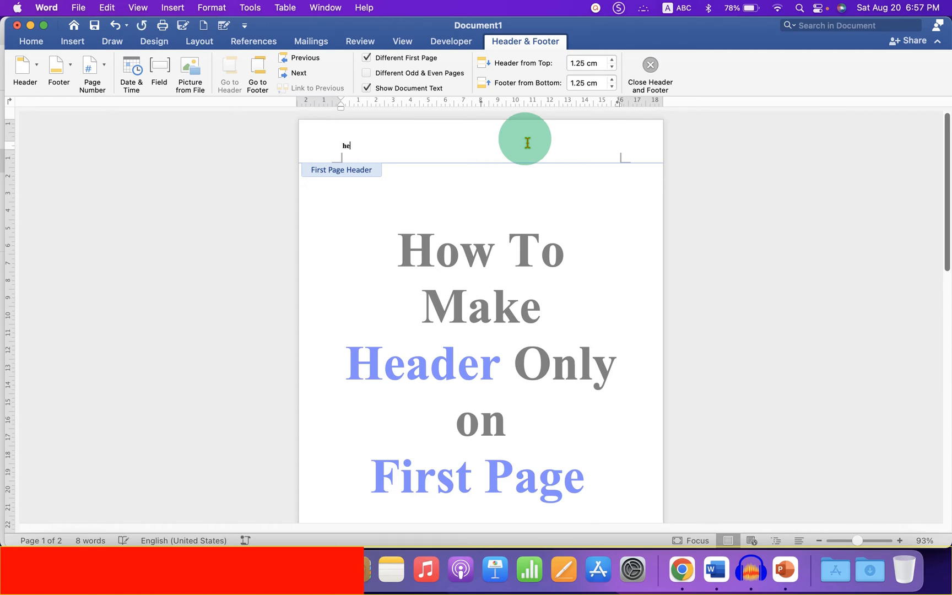
pyautogui.write('Header only on First Page')
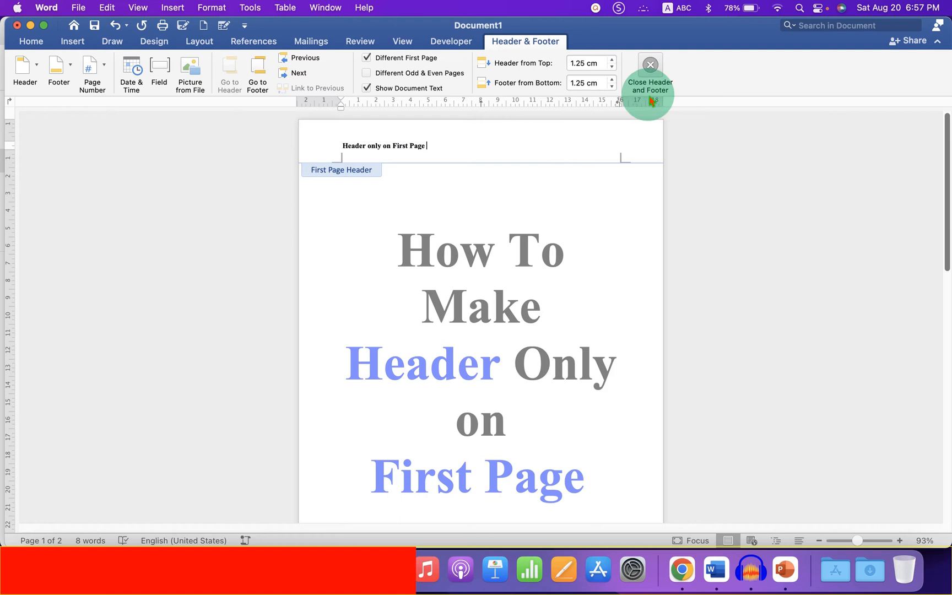
pyautogui.click(367, 57)
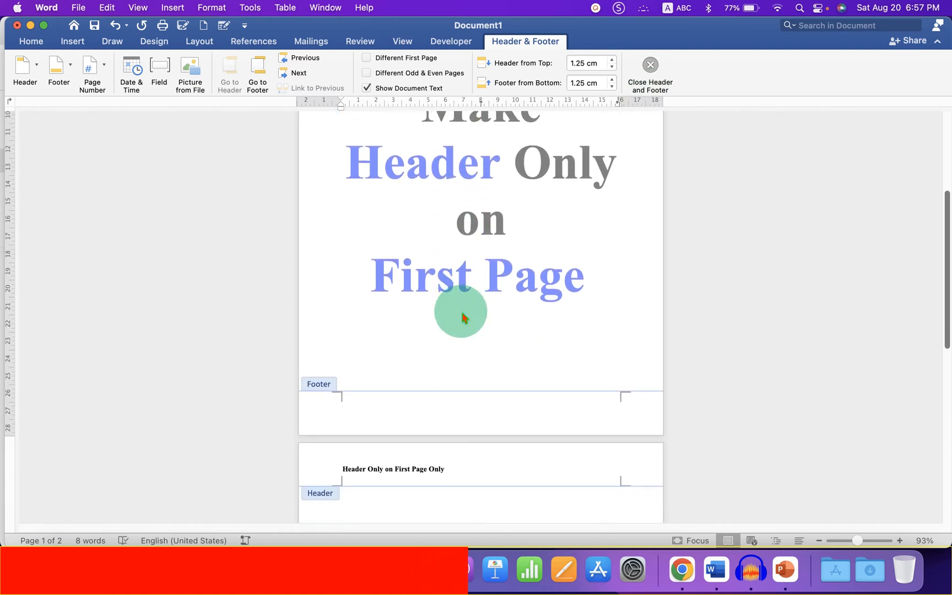
# Enable Different First Page so page two's header stays blank, return to the body and verify
pyautogui.scroll(-3)
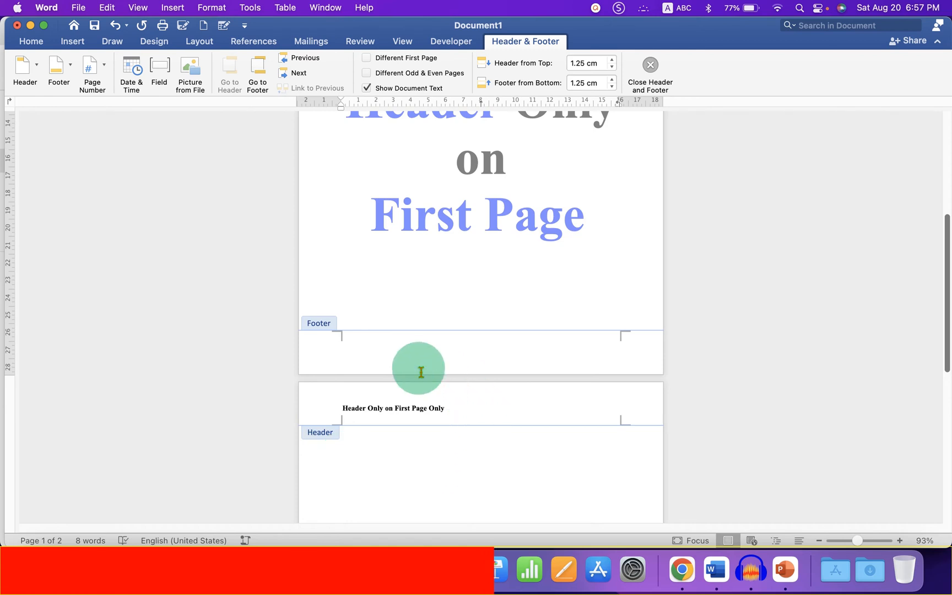
pyautogui.moveTo(431, 449)
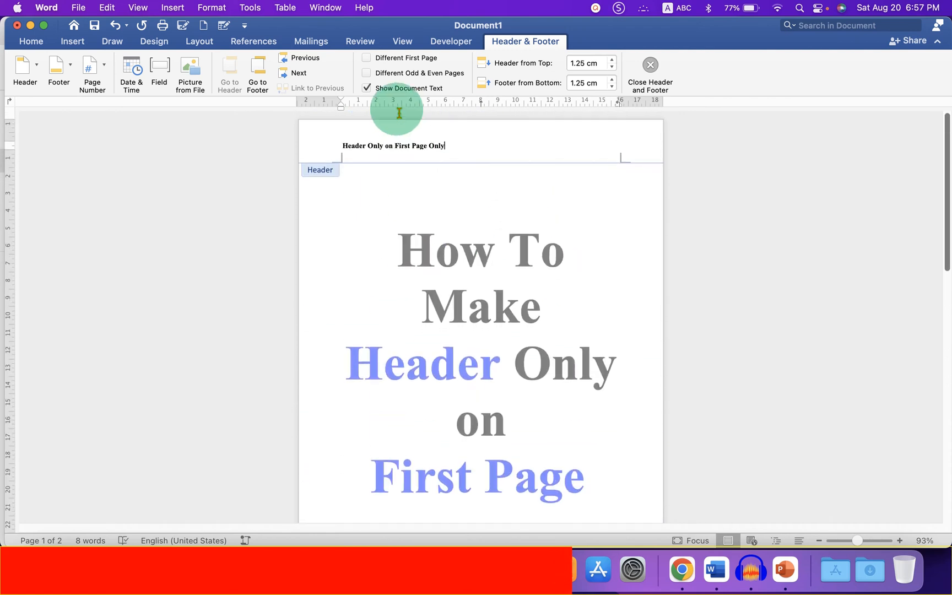
pyautogui.moveTo(368, 57)
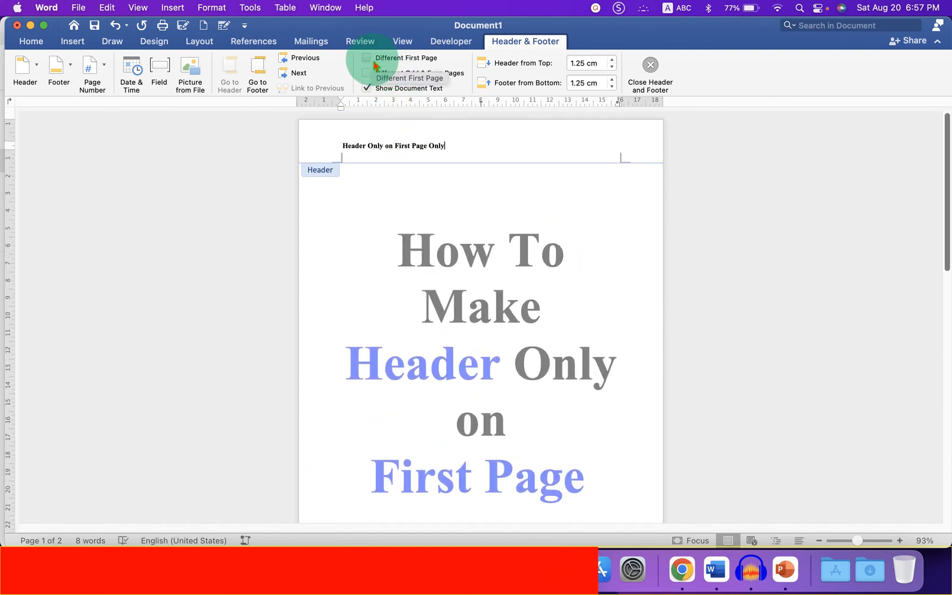
pyautogui.click(368, 57)
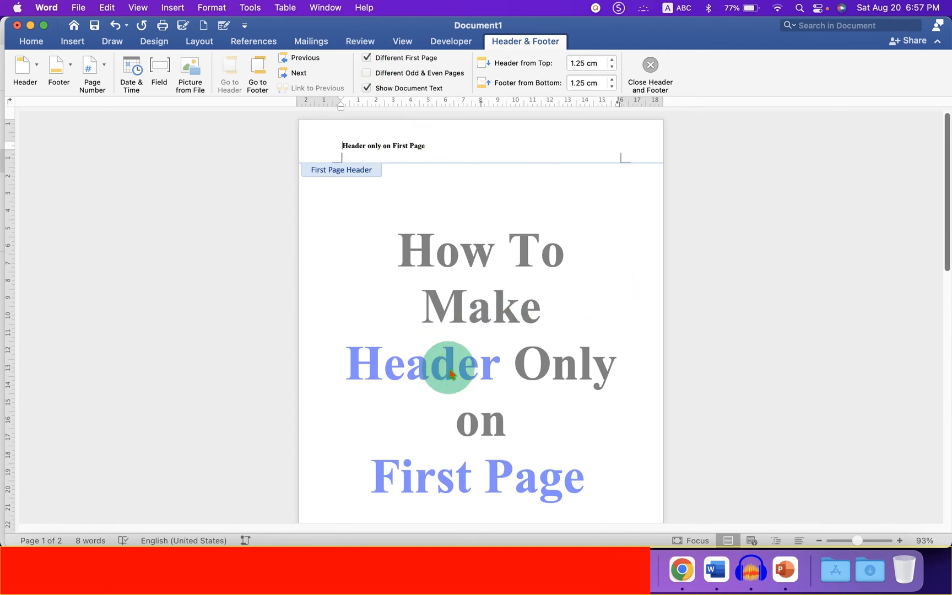
pyautogui.click(650, 64)
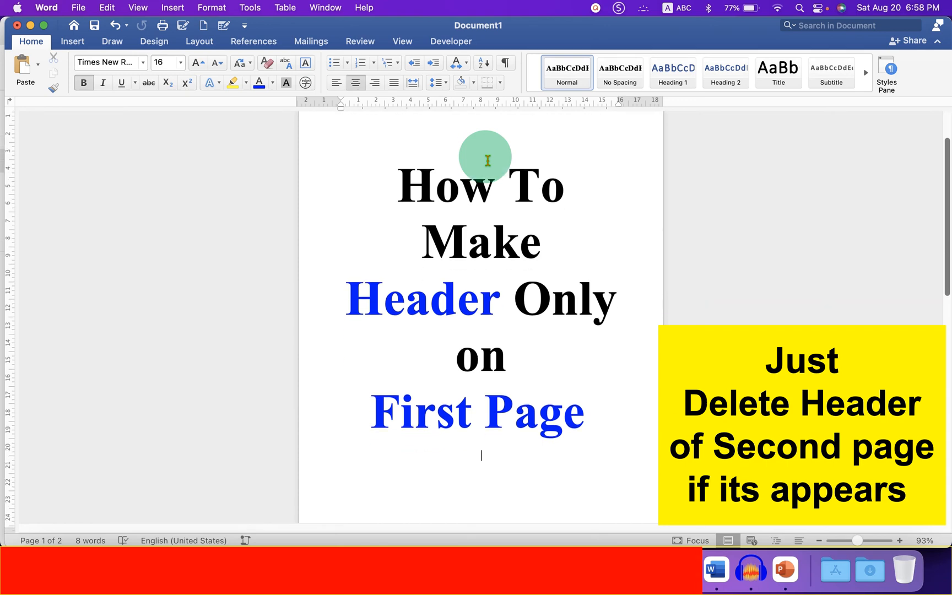
pyautogui.scroll(-3)
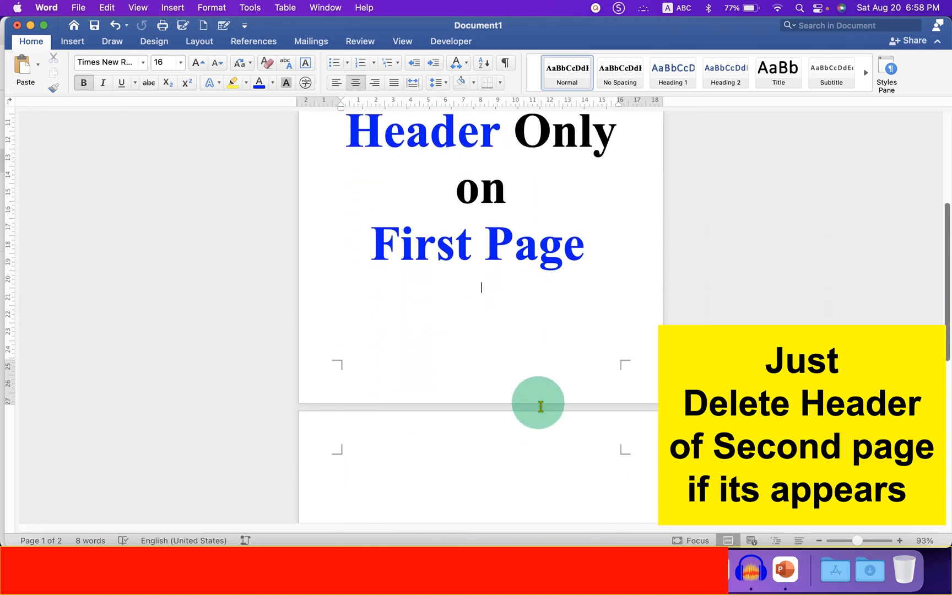